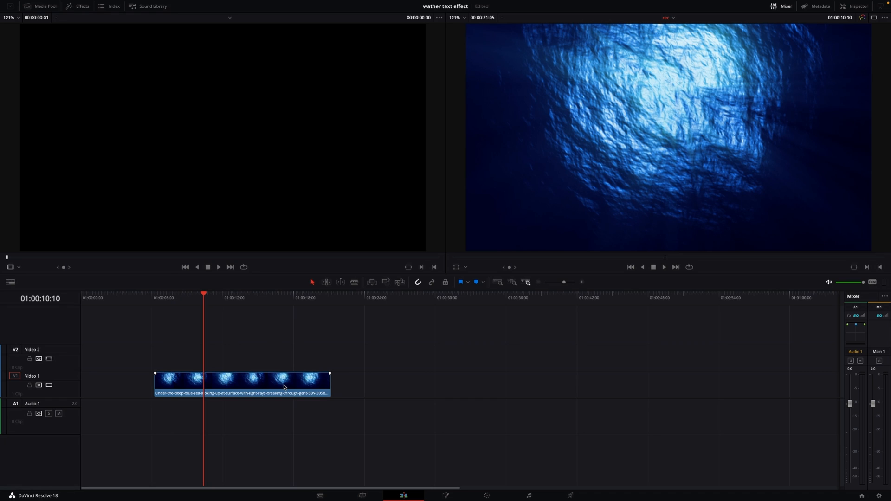
mouse_move(284, 384)
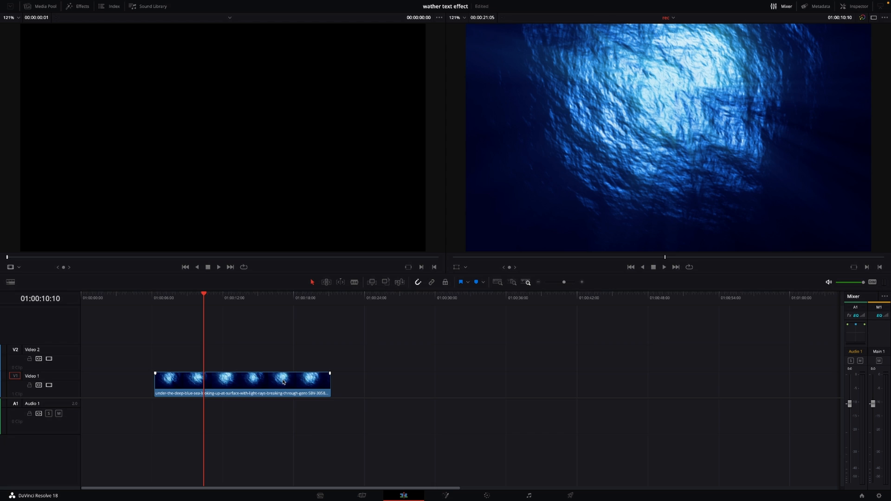
mouse_move(284, 360)
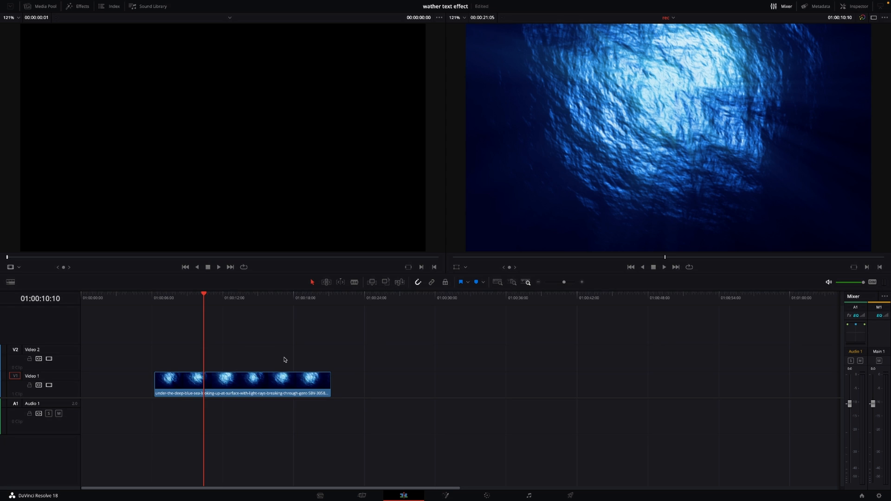
mouse_move(116, 10)
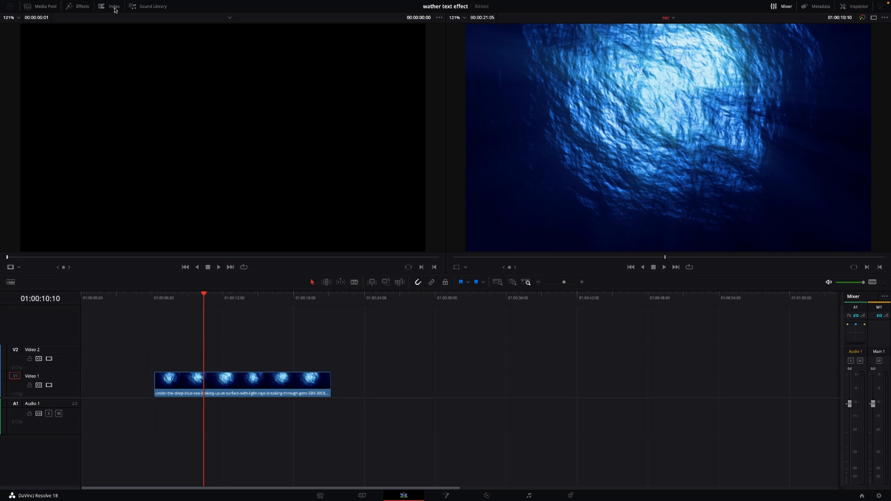
- Add a Text+ title on Video 2 above the clip reading 'WHATER'
left_click(78, 6)
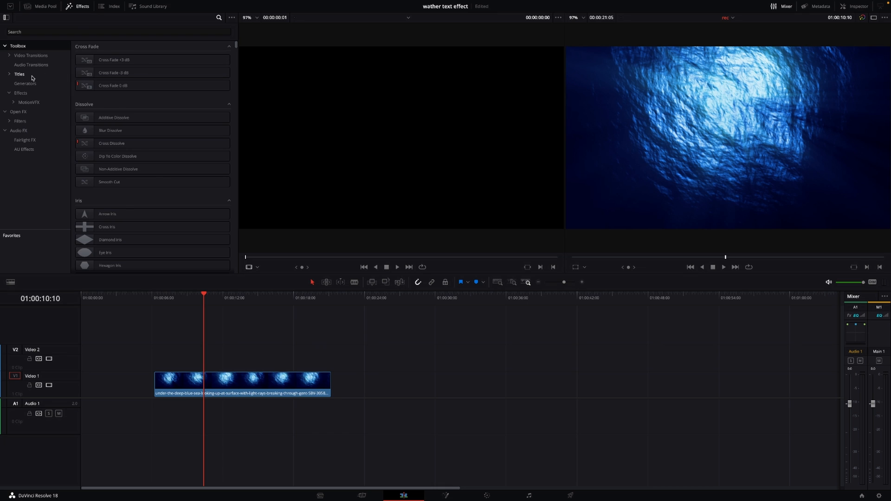
left_click(19, 74)
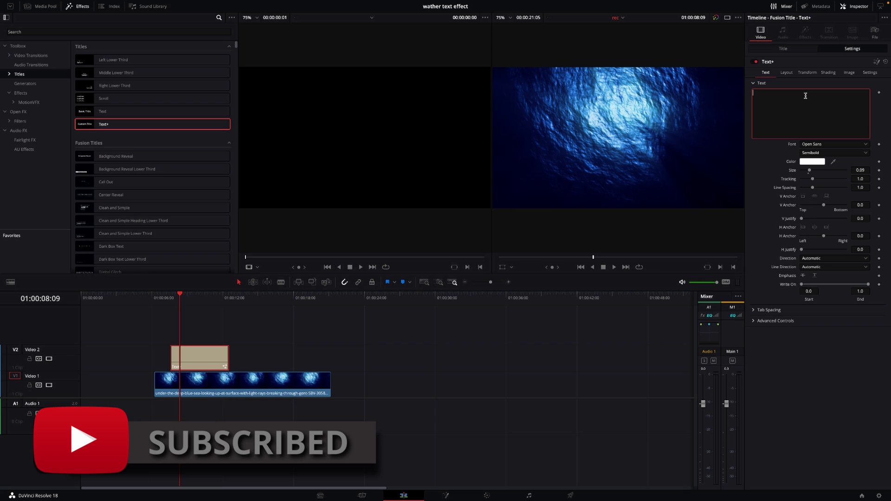
type("WHA")
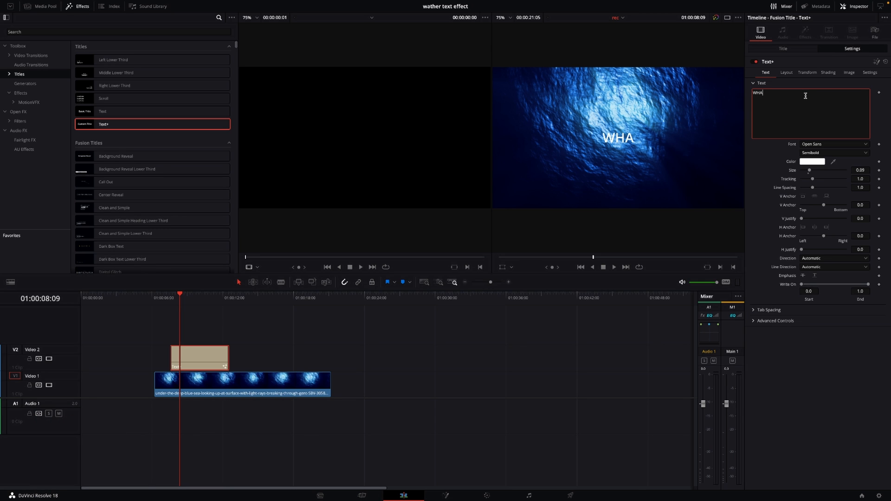
type("TER")
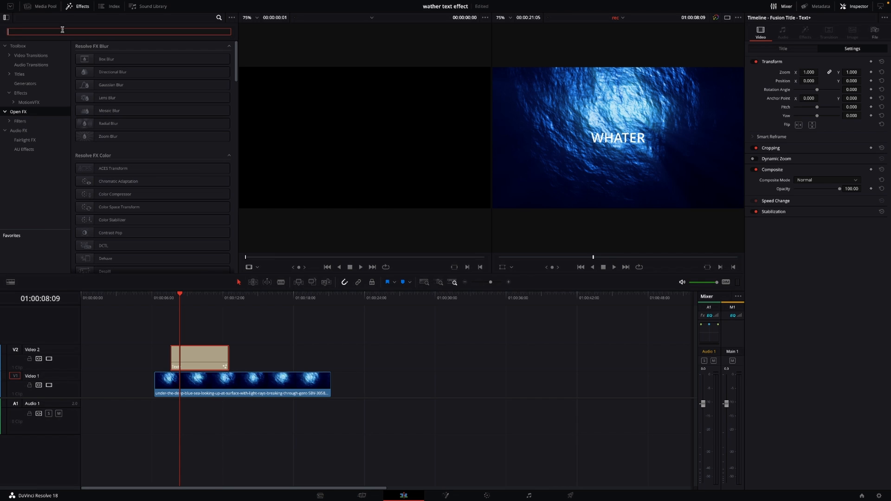
- Search Effects for 'fast' and drop Fast Noise onto the WHATER Text+ clip
type("fast")
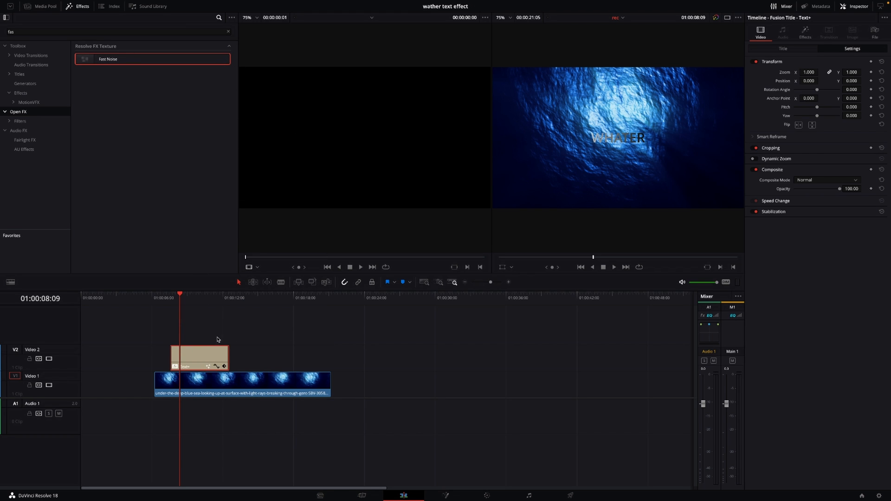
mouse_move(289, 352)
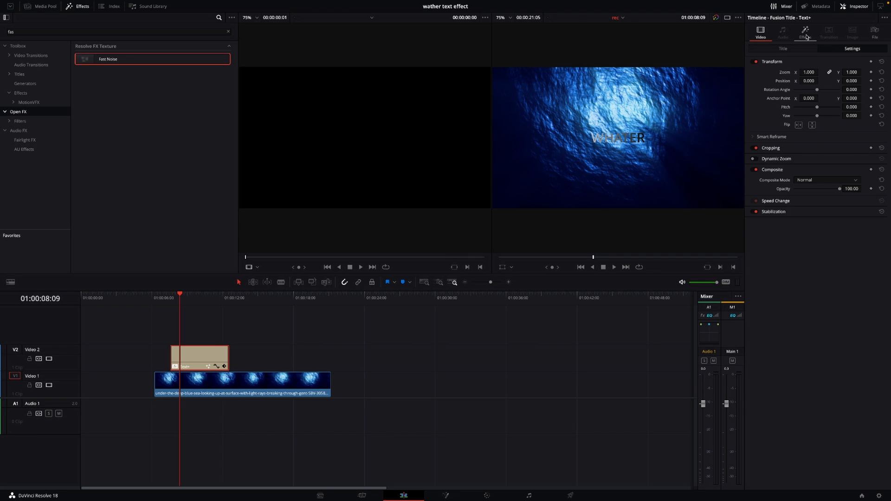
- Set the title's Fast Noise preset to Water Surface in the Inspector
left_click(805, 33)
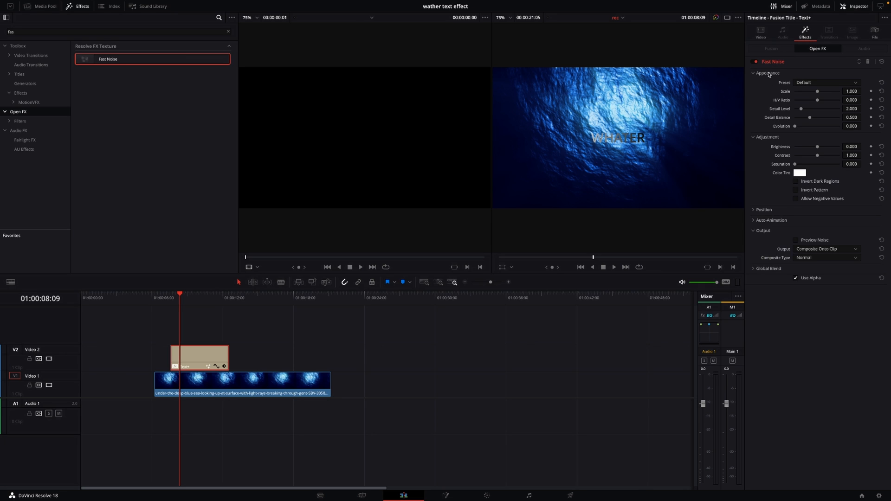
mouse_move(788, 87)
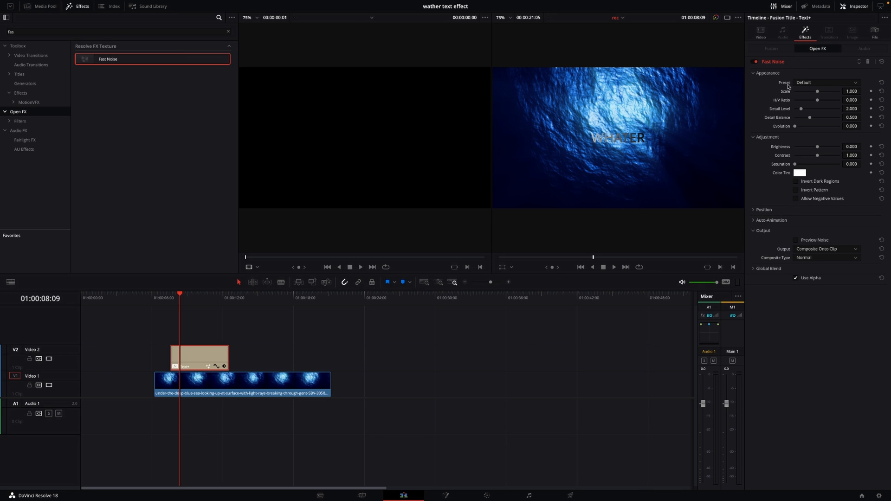
left_click(827, 83)
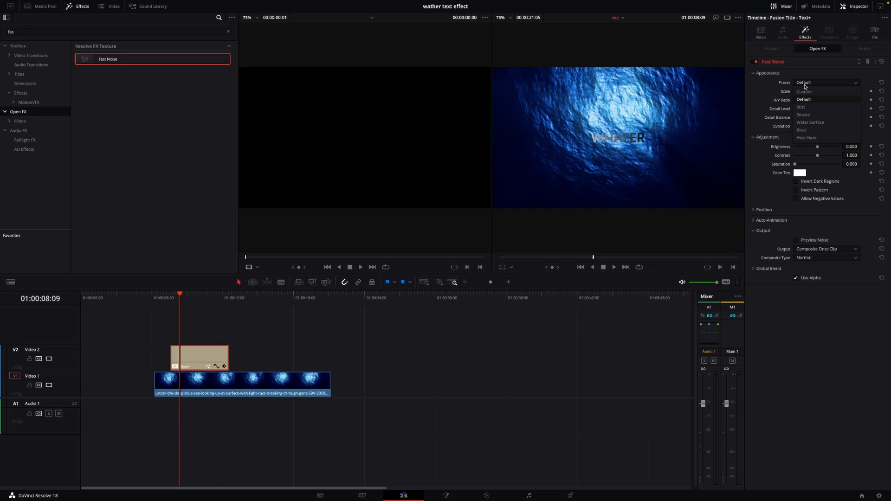
left_click(810, 122)
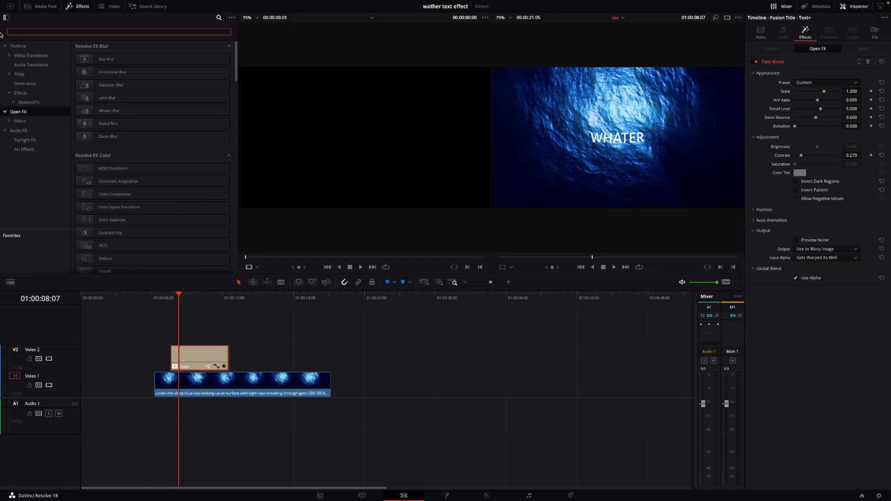
- Apply Drop Shadow to the WHATER title and soften its shadow
type("drop")
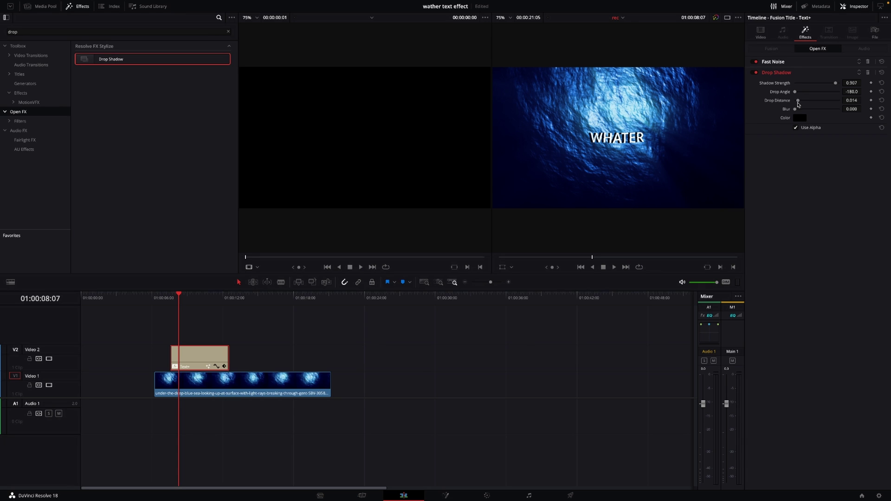
left_click_drag(797, 109, 800, 108)
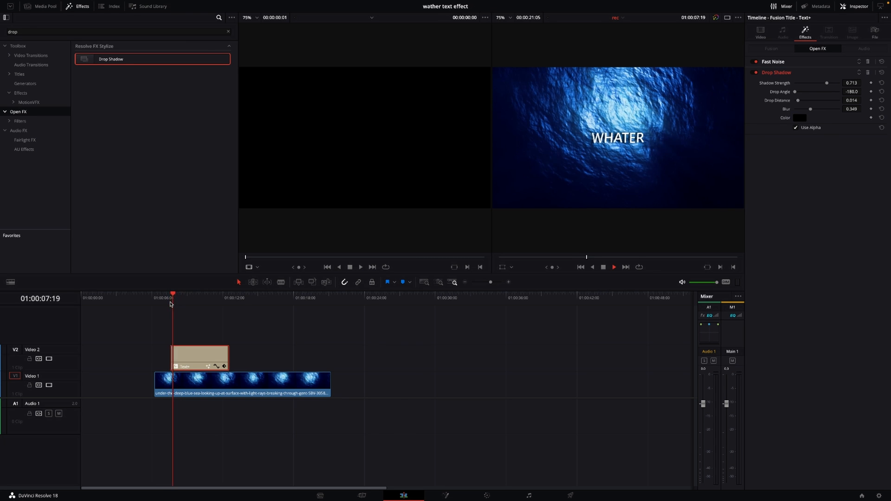
left_click(236, 297)
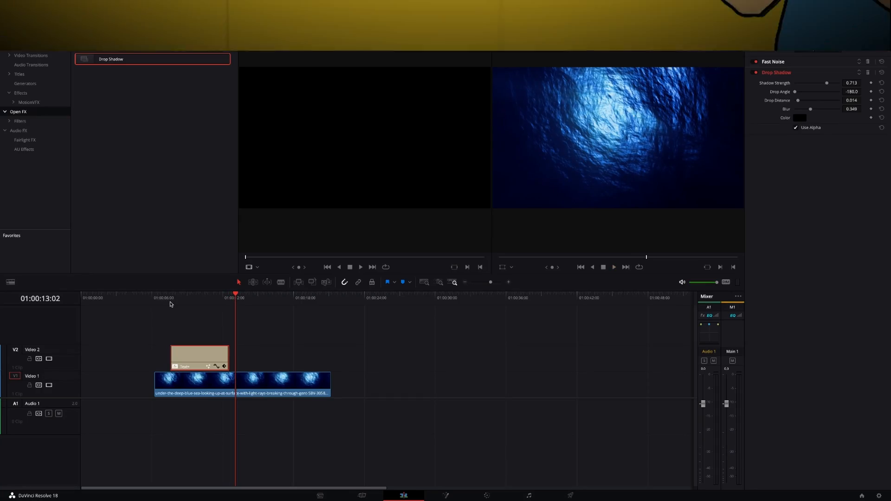